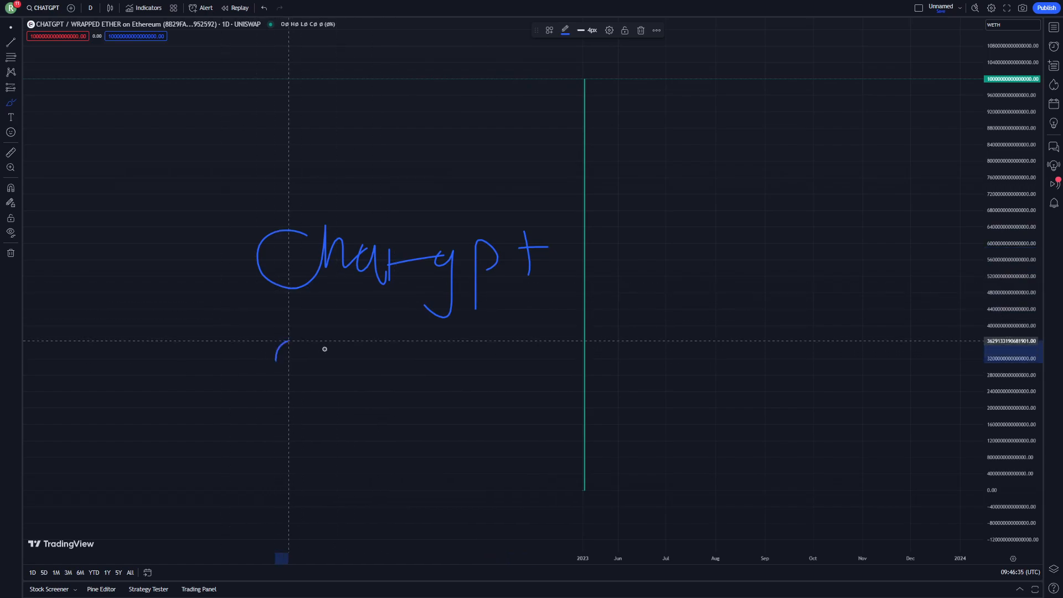
Add another brush stroke to the hand-lettered 'Chatgpt' drawing.
drag(278, 349, 481, 400)
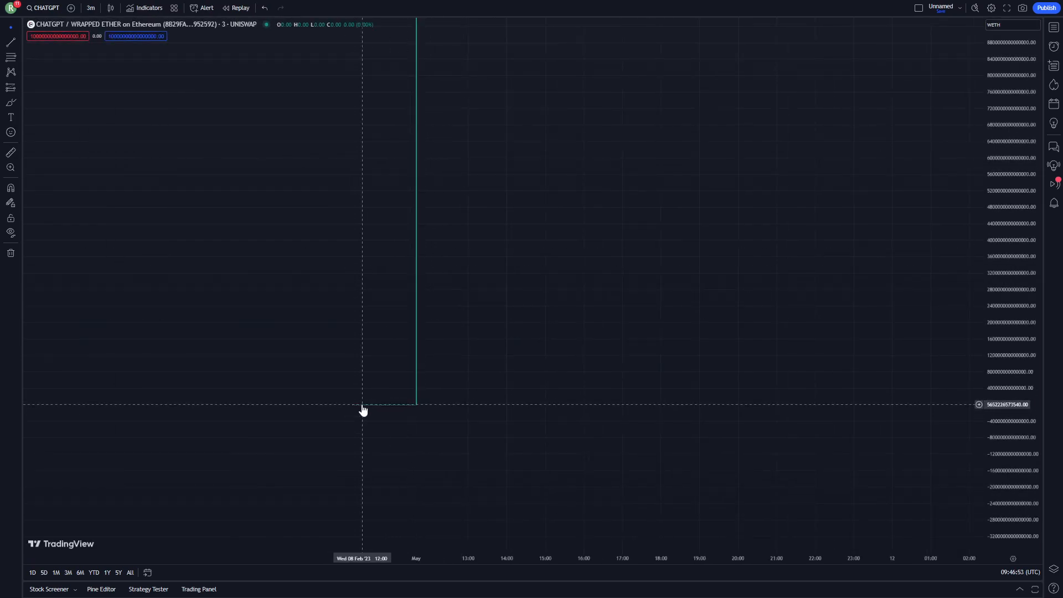
Set the interval to 1 day and load the CHATGPTUSDT PancakeSwap pair.
click(90, 8)
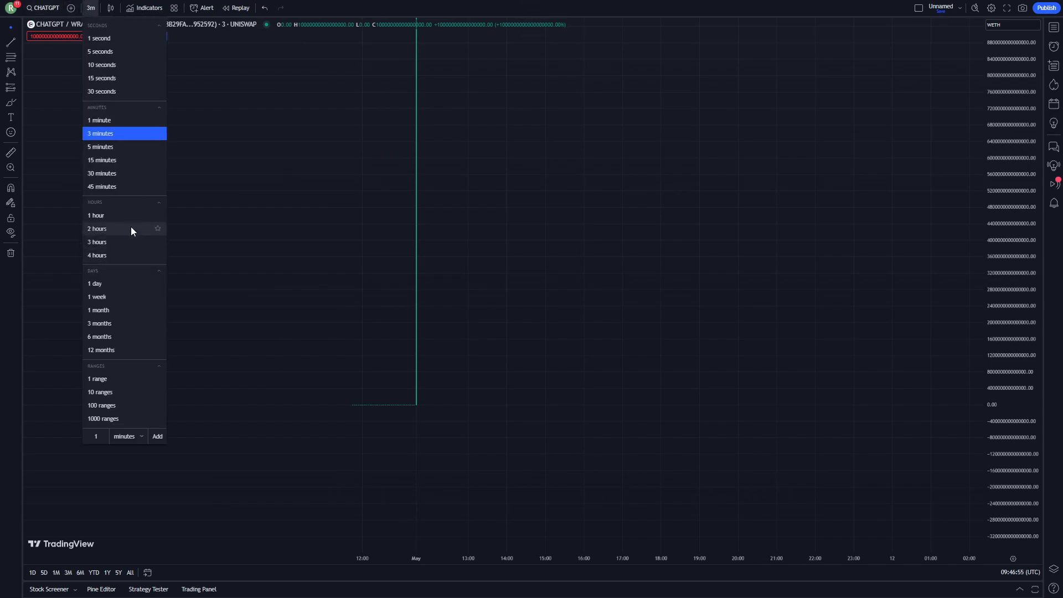
click(94, 284)
text(CHATGPT)
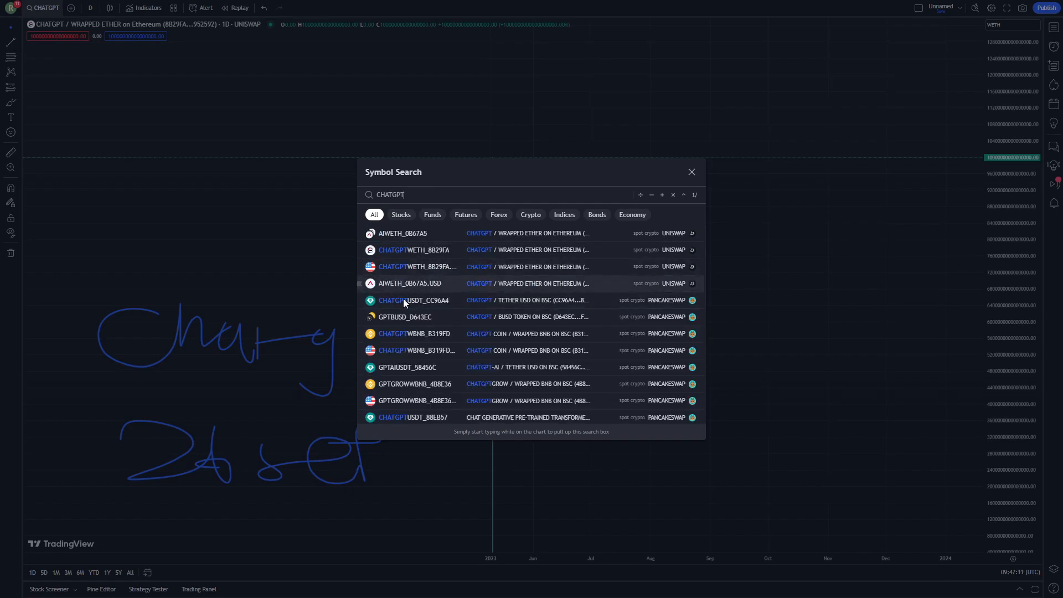
click(415, 300)
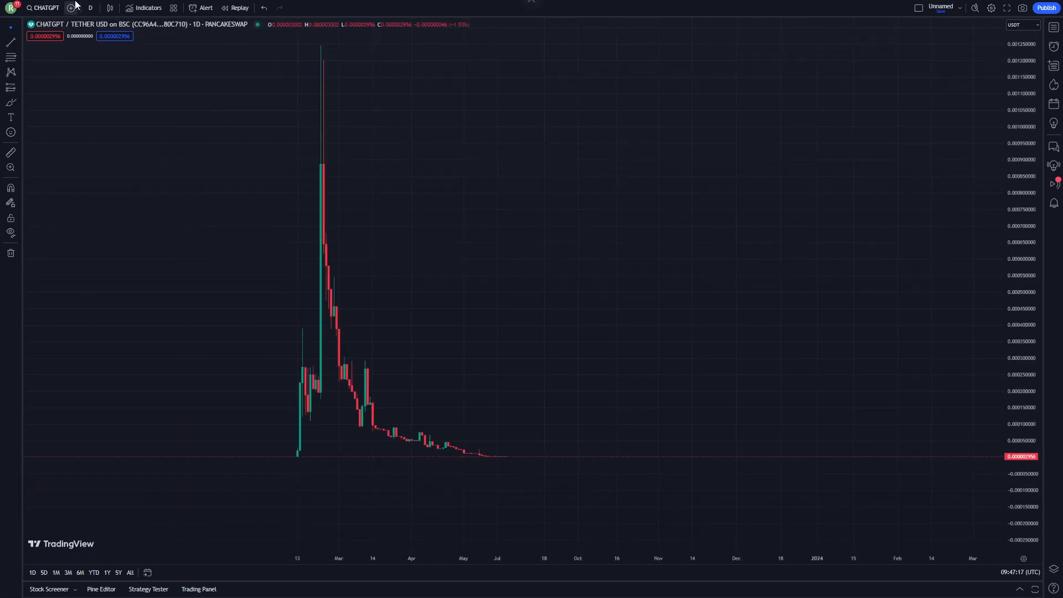
click(46, 7)
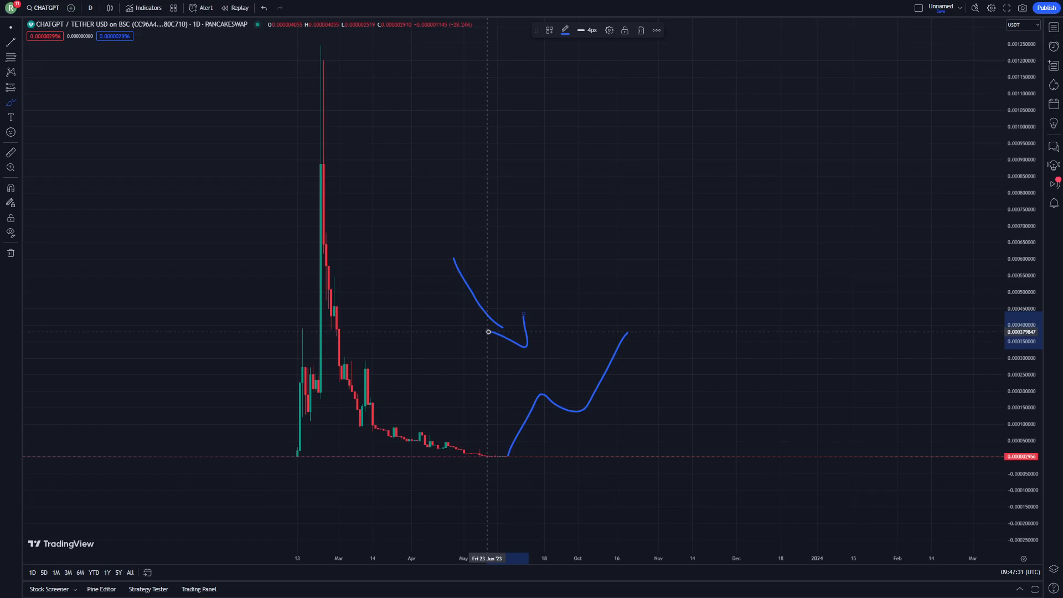
Return to the Cursor tool after sketching the down arrow and rebound curve.
click(10, 34)
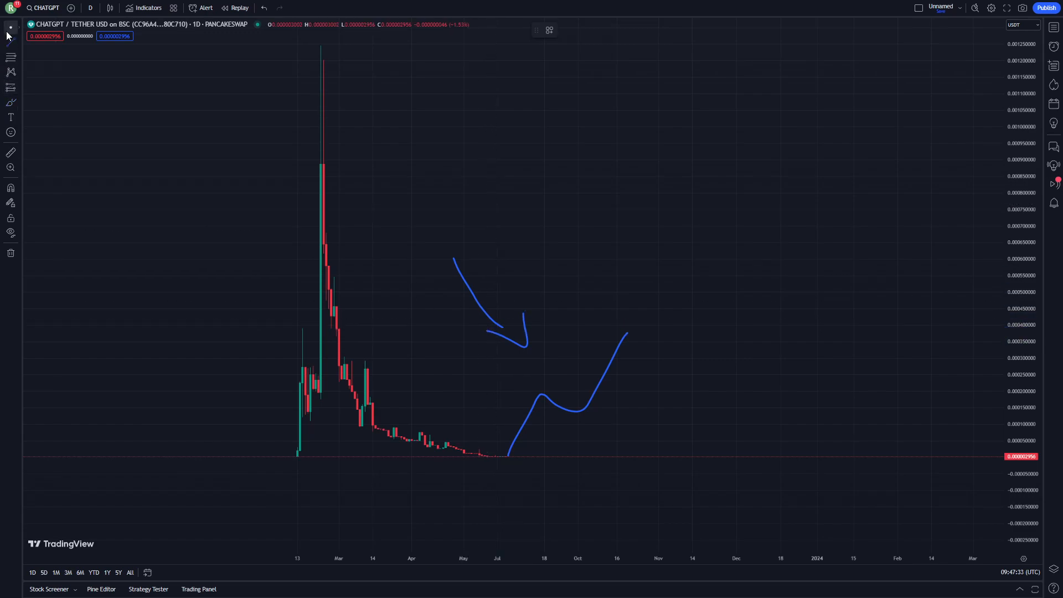